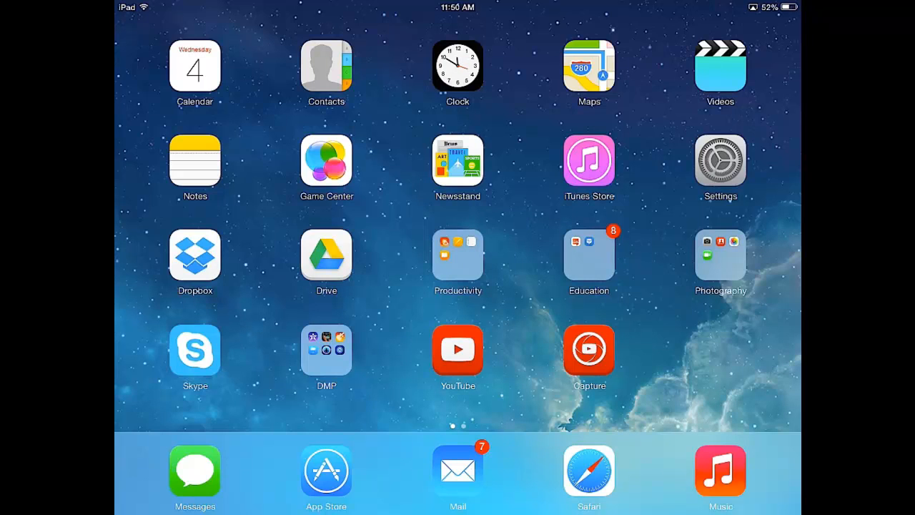
- Launch Photoshop Touch from the DMP folder on the Home Screen
left_click(326, 348)
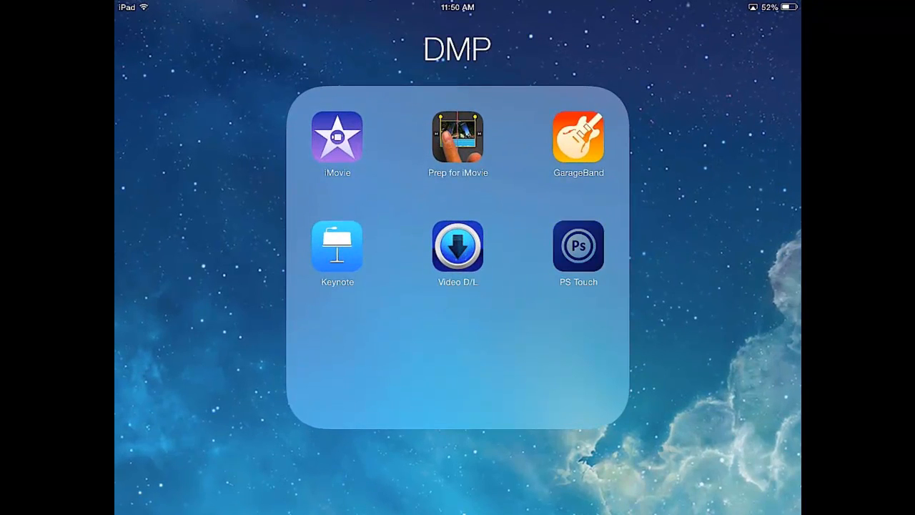
left_click(577, 247)
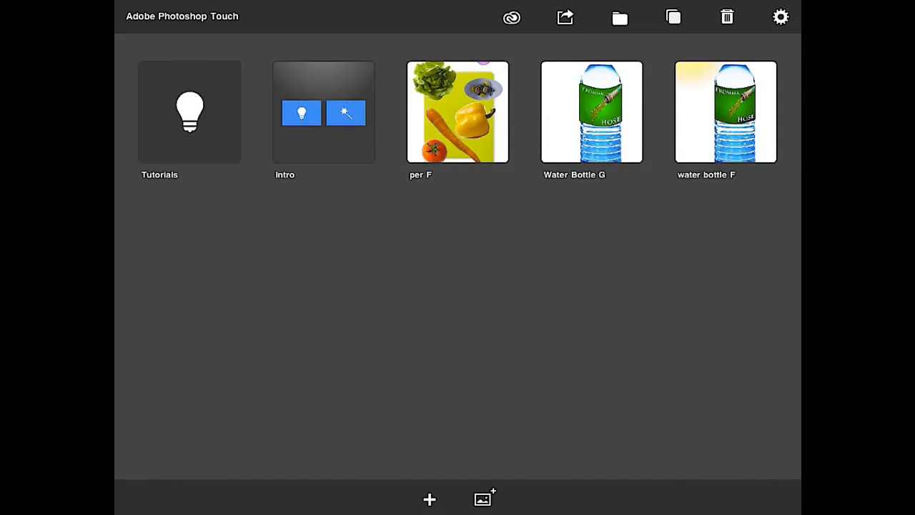
- Start a new project from the full-colour guitar photo in the Camera Roll
left_click(485, 498)
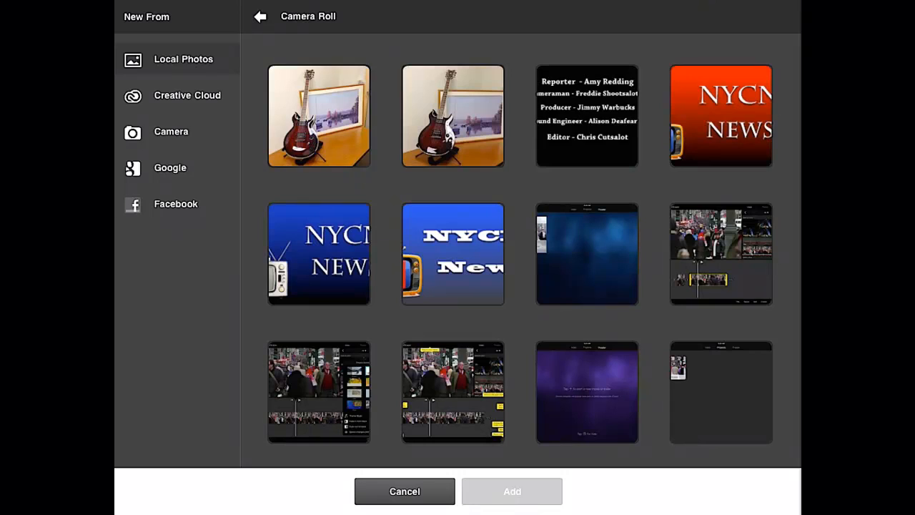
left_click(318, 116)
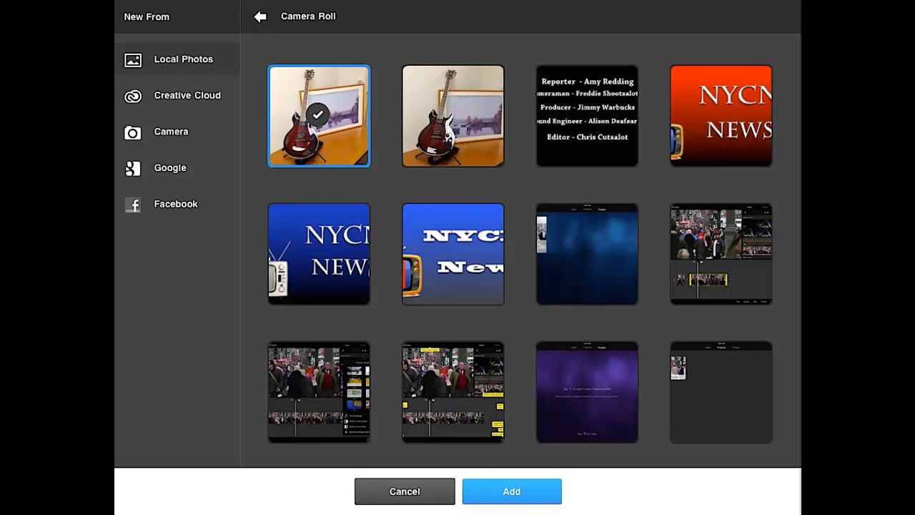
left_click(452, 254)
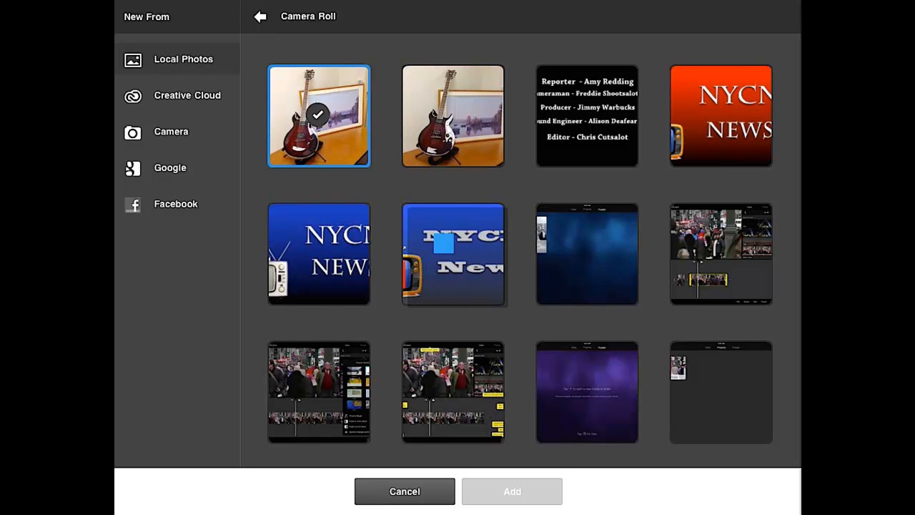
left_click(511, 491)
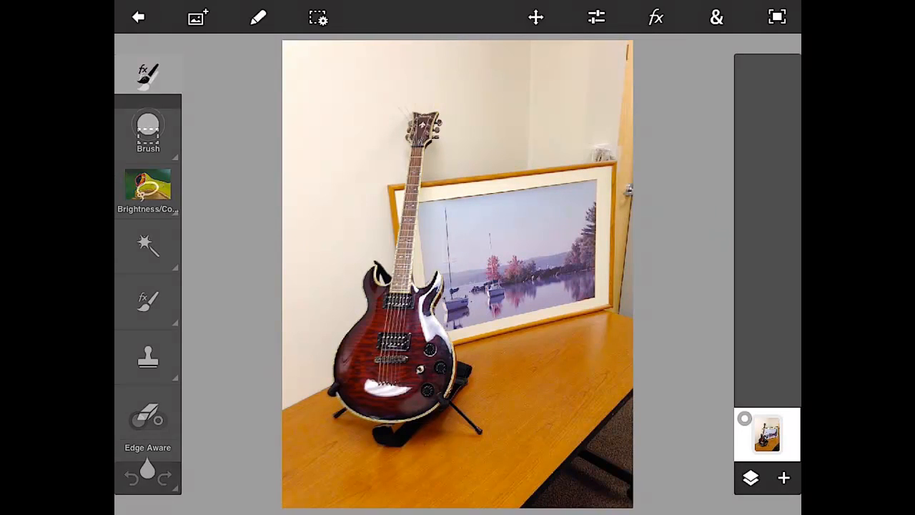
- Make the Effects Brush the active tool and bring up its size and hardness settings
left_click(148, 300)
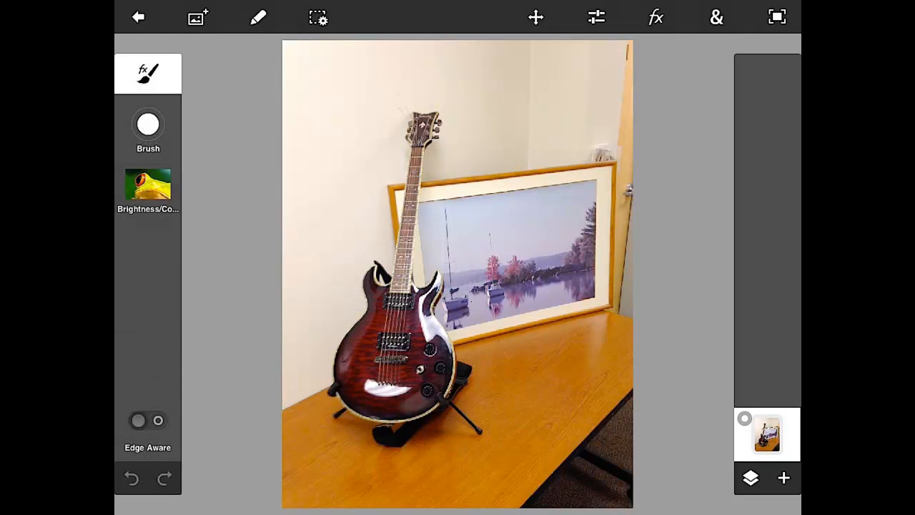
left_click(148, 124)
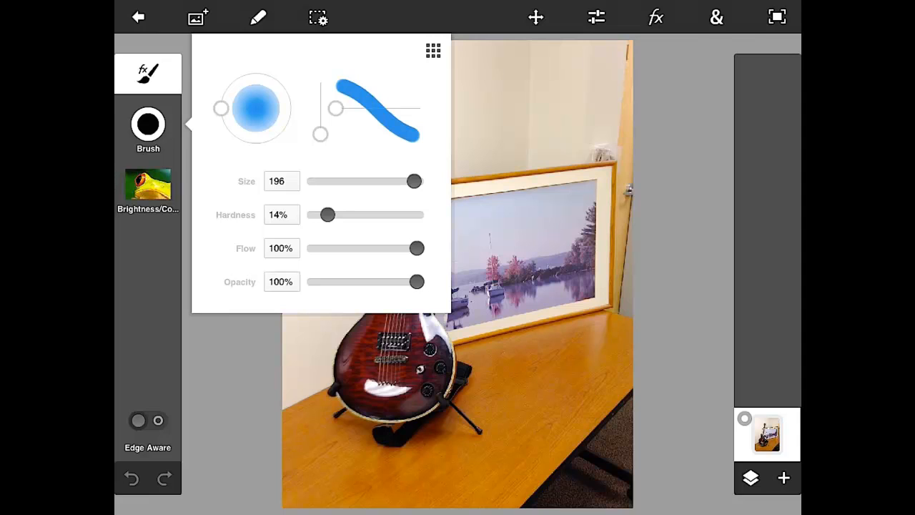
- Reduce the effects brush size from 196 to 102, keeping hardness at 14%
left_click_drag(414, 181, 367, 181)
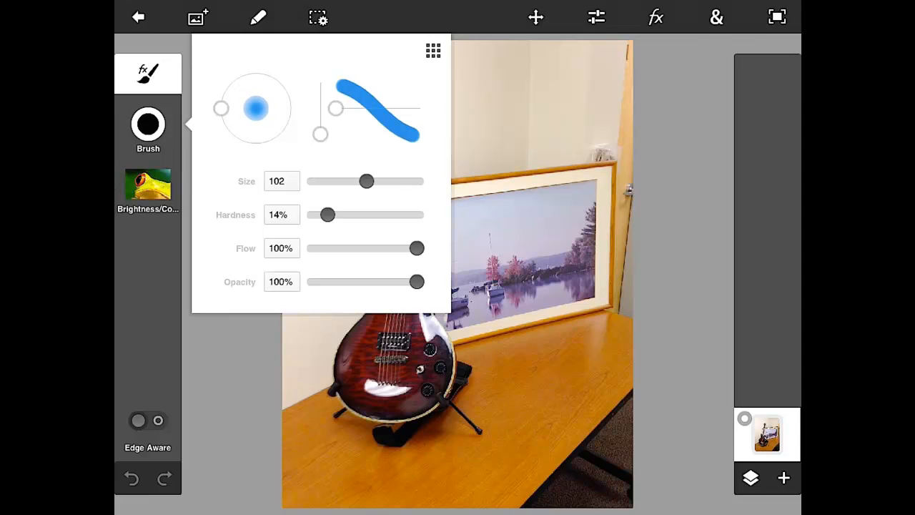
left_click_drag(367, 181, 362, 181)
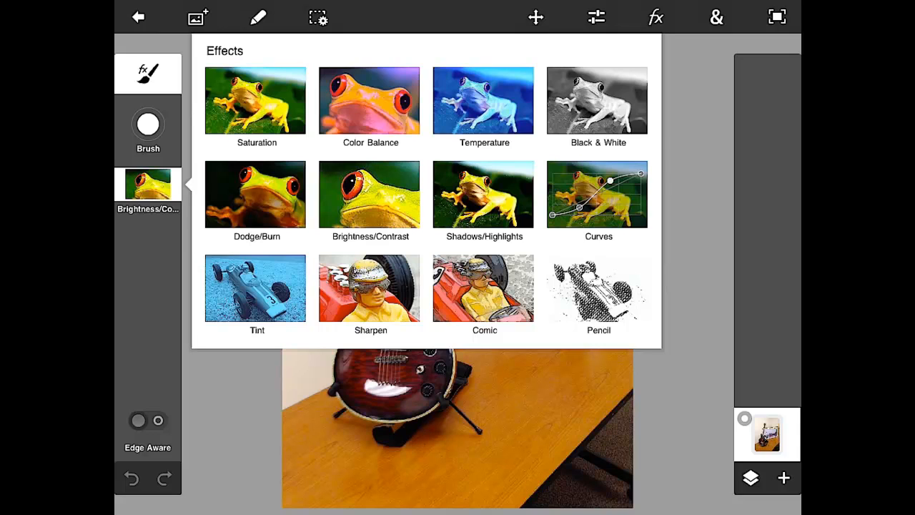
left_click(655, 17)
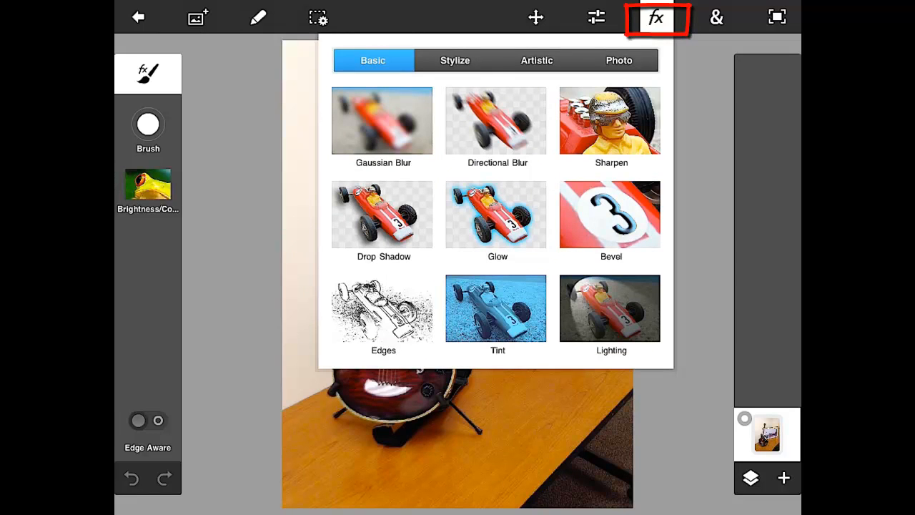
left_click(655, 17)
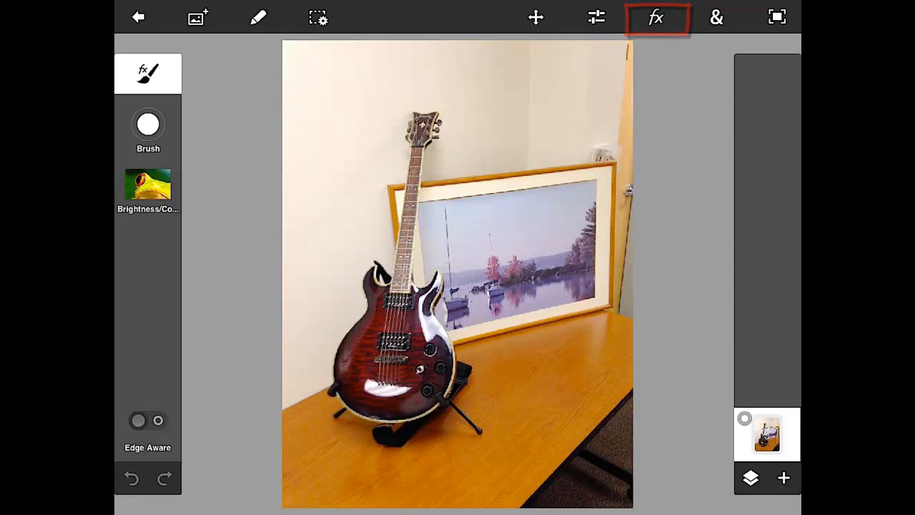
left_click(655, 17)
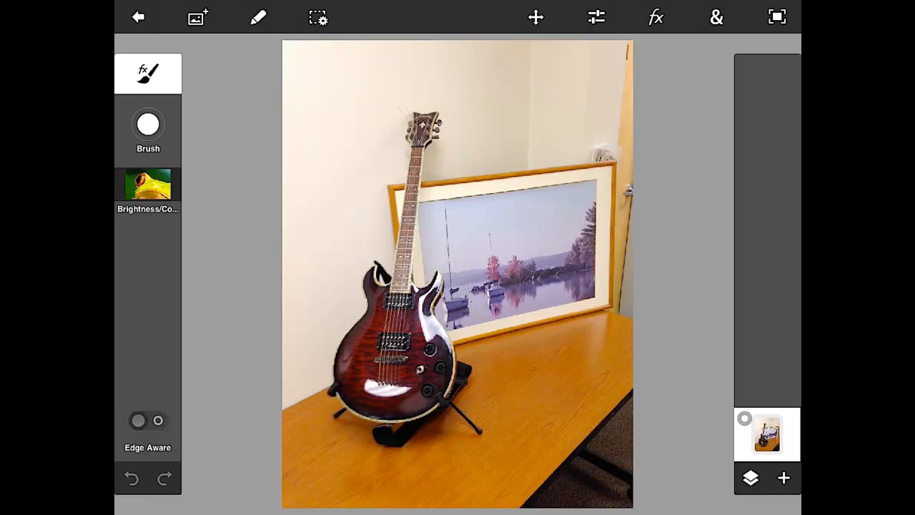
- Choose Comic from the Effects grid as the brush's paint effect
left_click(655, 16)
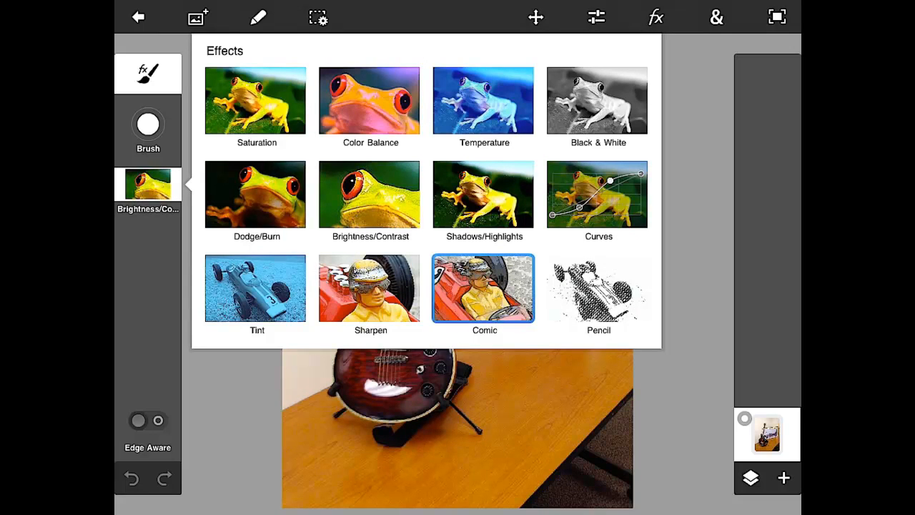
left_click(484, 288)
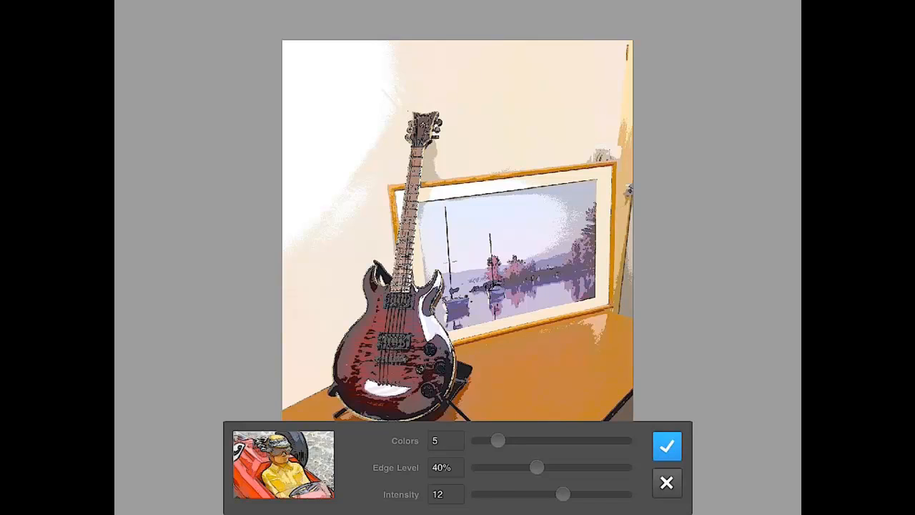
- Experiment with the Comic sliders, raising Colors to 28 and Edge Level to 96%
left_click_drag(497, 440, 542, 440)
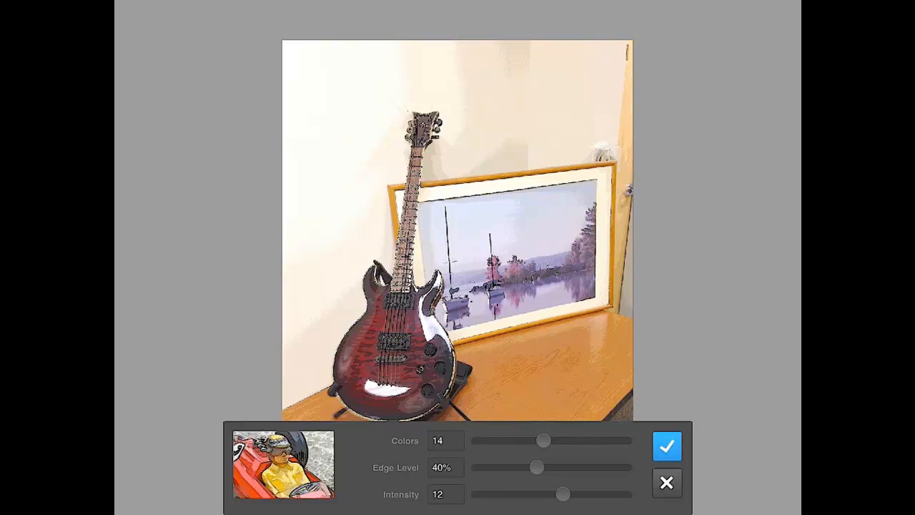
left_click_drag(542, 440, 599, 440)
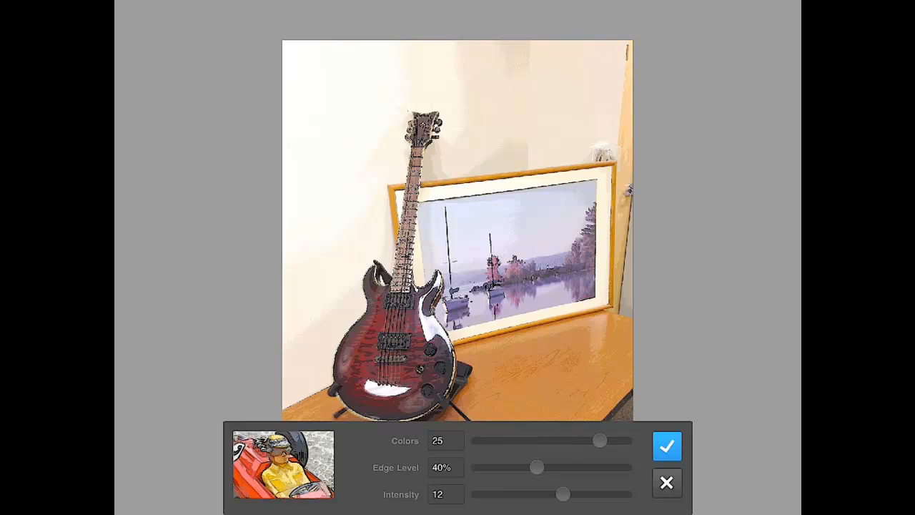
left_click_drag(599, 440, 616, 440)
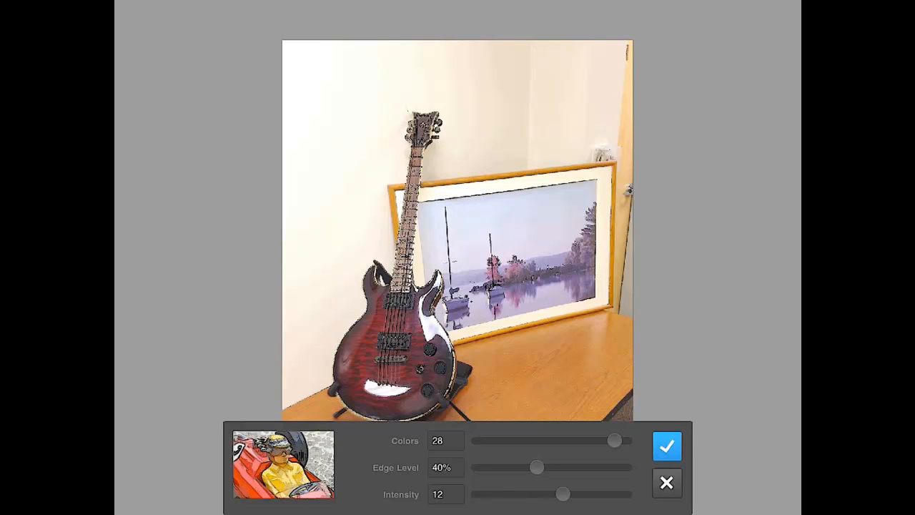
left_click_drag(538, 467, 591, 466)
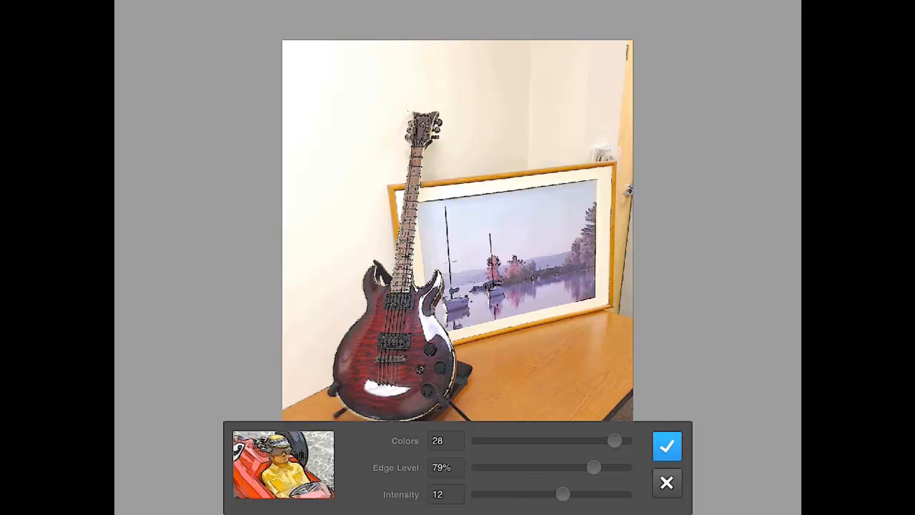
left_click_drag(592, 467, 619, 467)
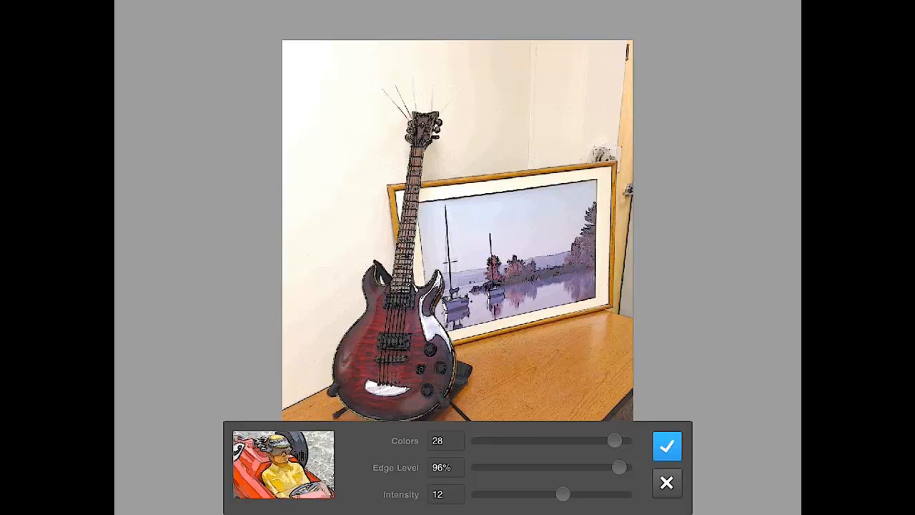
- Settle the Comic effect at Edge Level 44% and Colors 5, intensity 12
left_click_drag(618, 467, 510, 466)
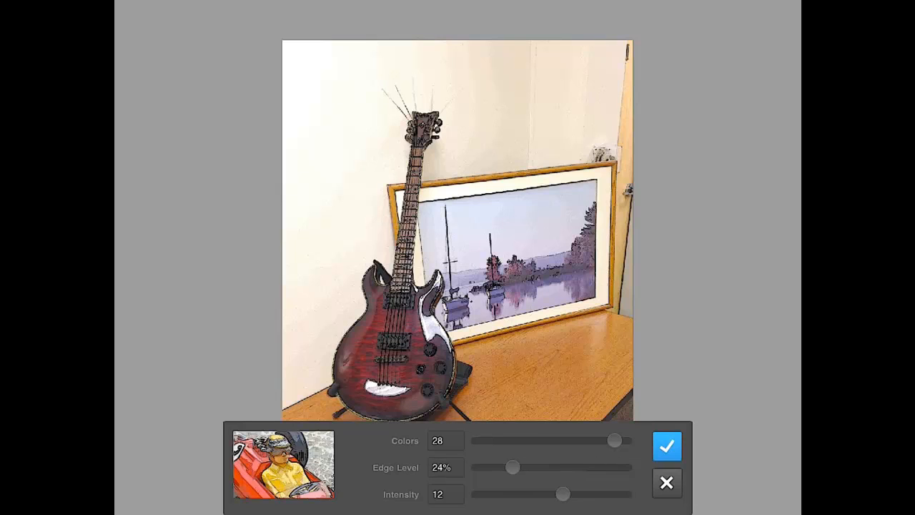
left_click_drag(509, 466, 528, 467)
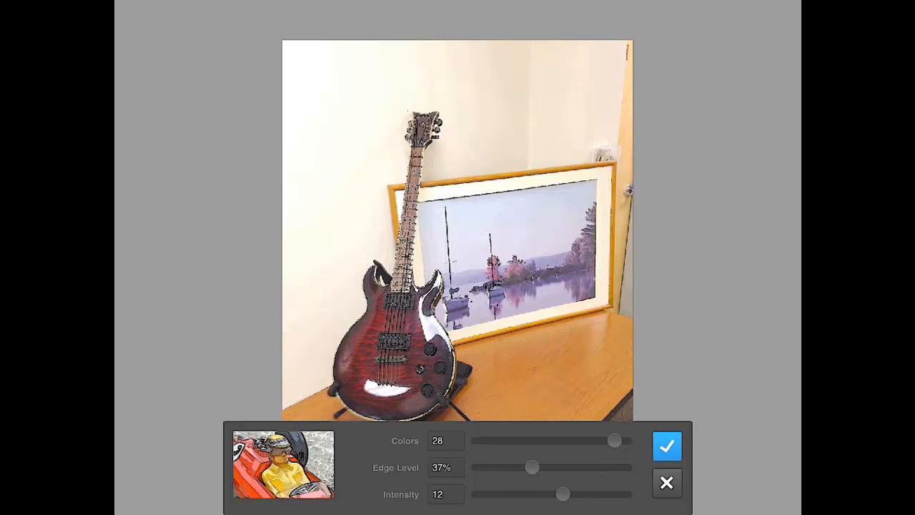
left_click_drag(510, 467, 541, 467)
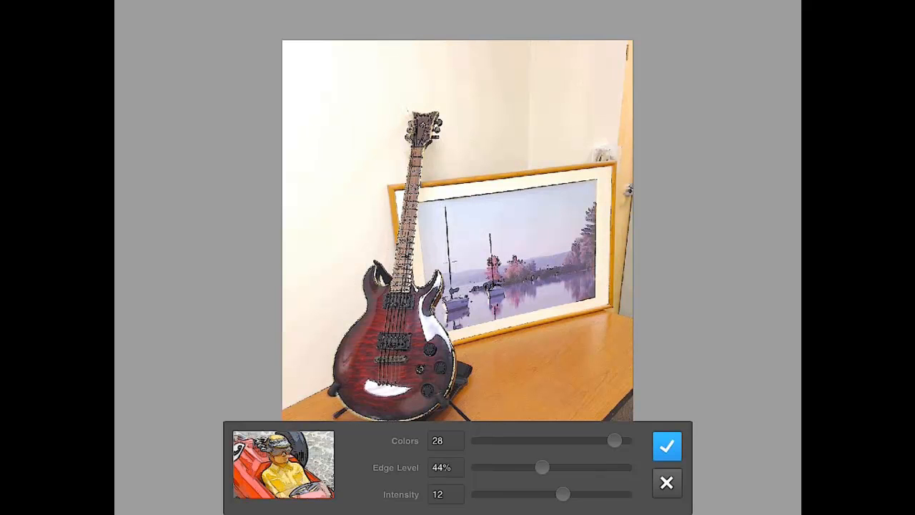
left_click_drag(616, 440, 513, 440)
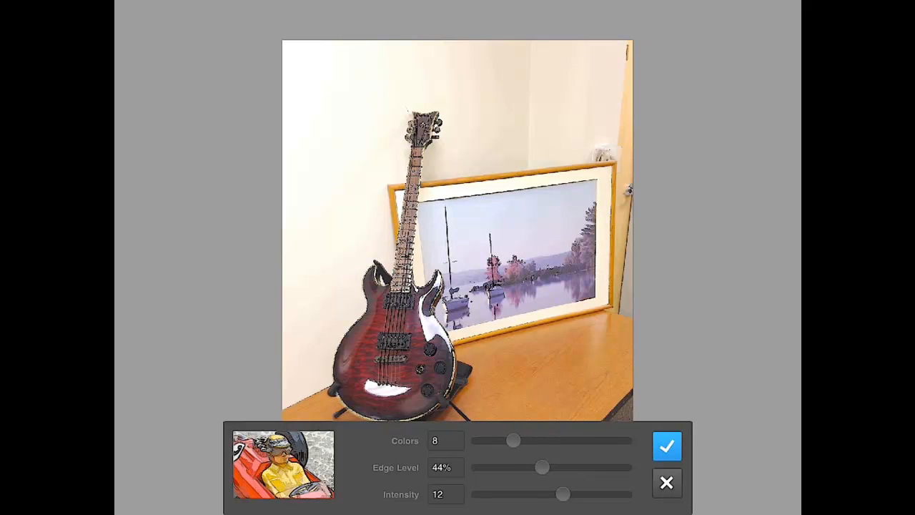
left_click_drag(511, 440, 497, 441)
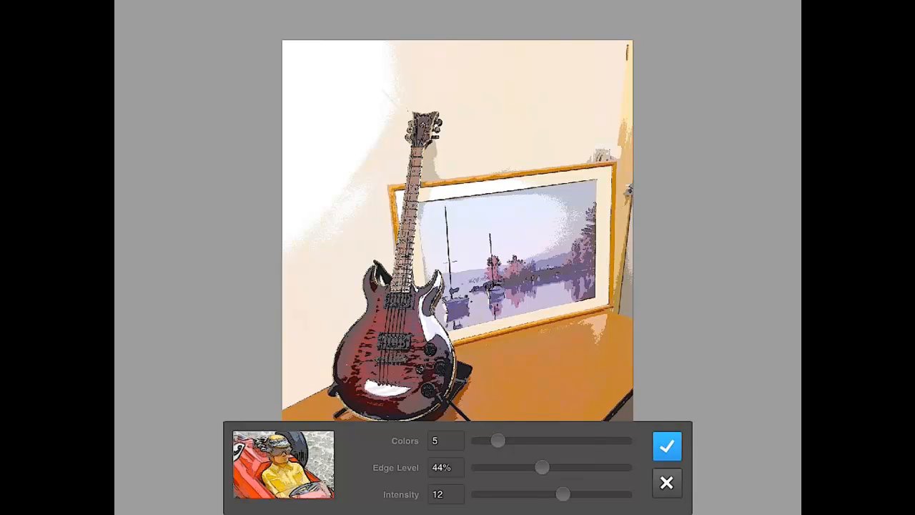
left_click(667, 445)
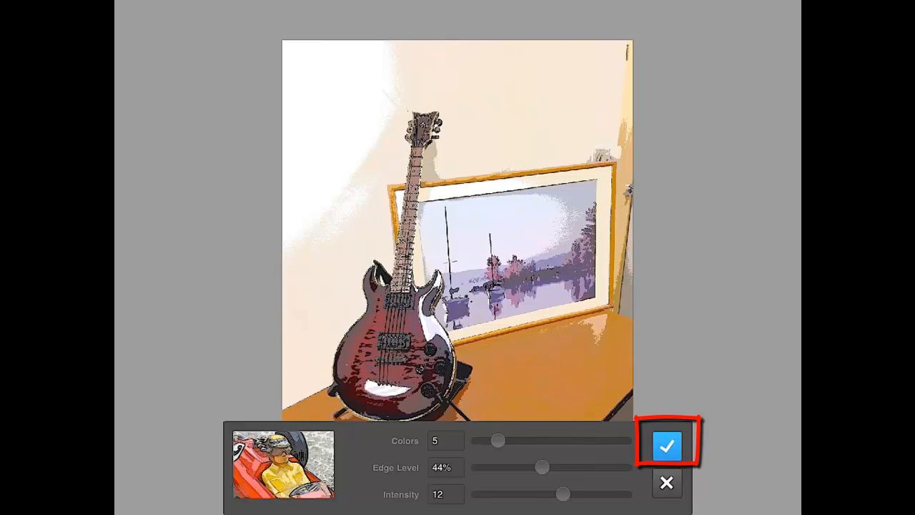
- Accept the Comic settings so the effects brush carries the Comic effect
left_click(666, 444)
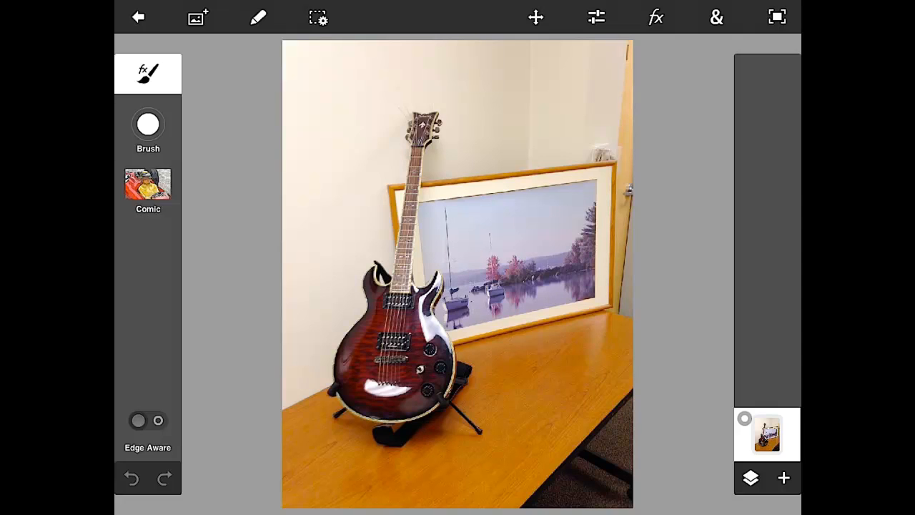
- Paint Comic strokes over the framed lake picture's sky, water and sailboat area
left_click(550, 268)
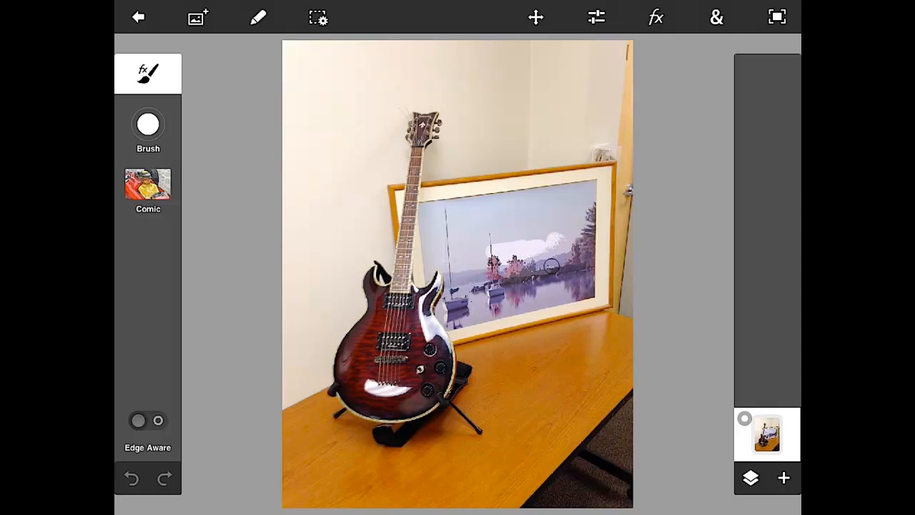
left_click_drag(550, 268, 586, 187)
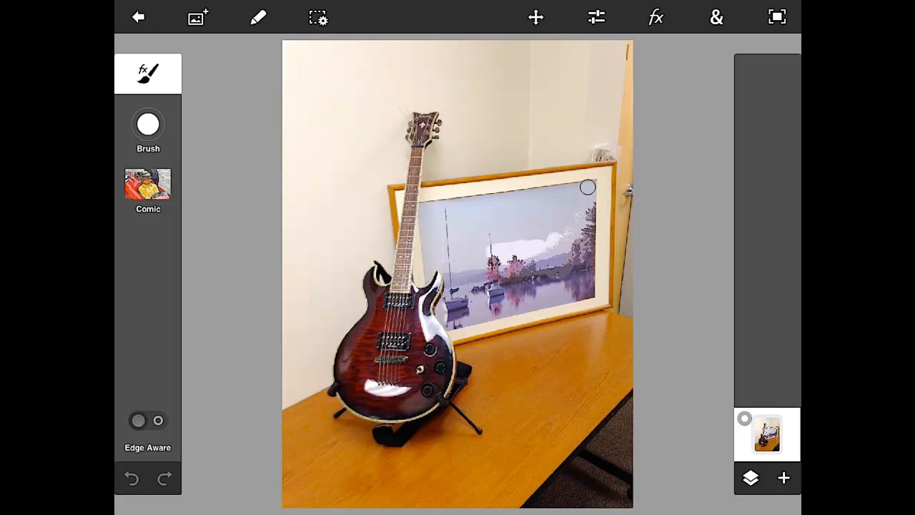
left_click_drag(586, 187, 429, 223)
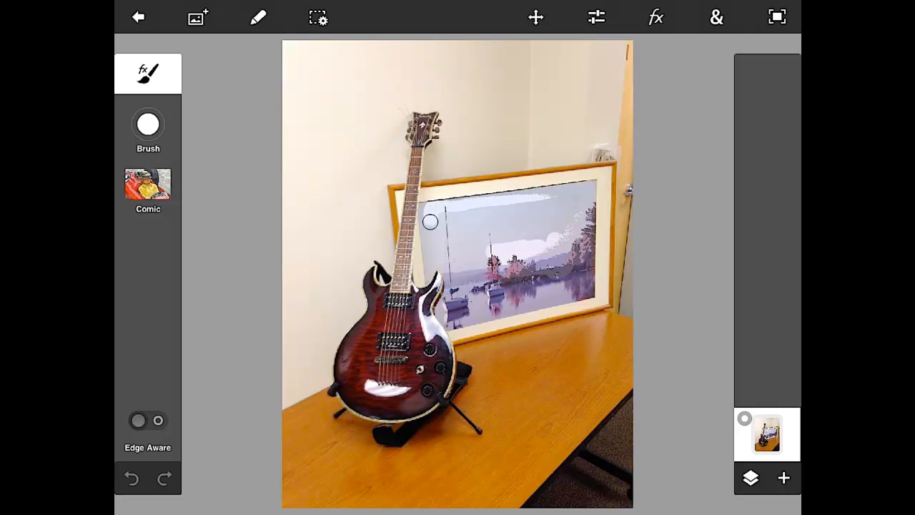
left_click_drag(429, 222, 452, 281)
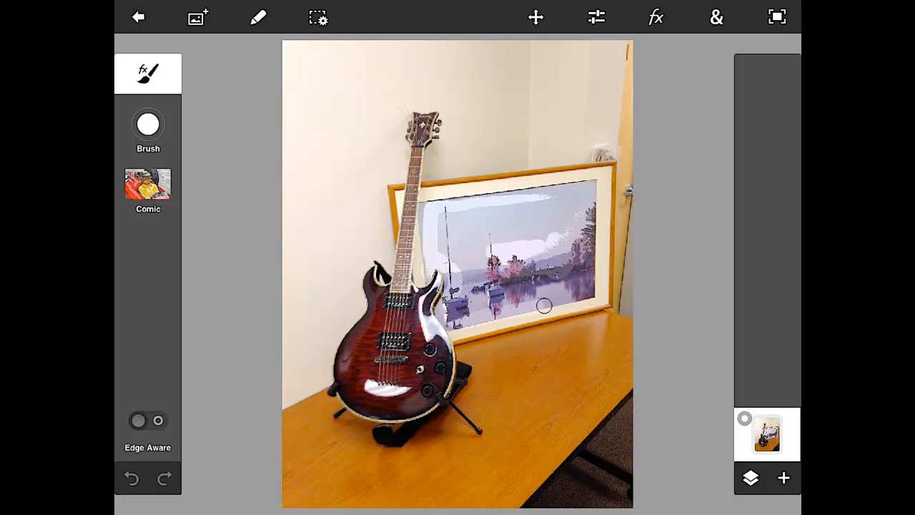
left_click_drag(543, 306, 572, 184)
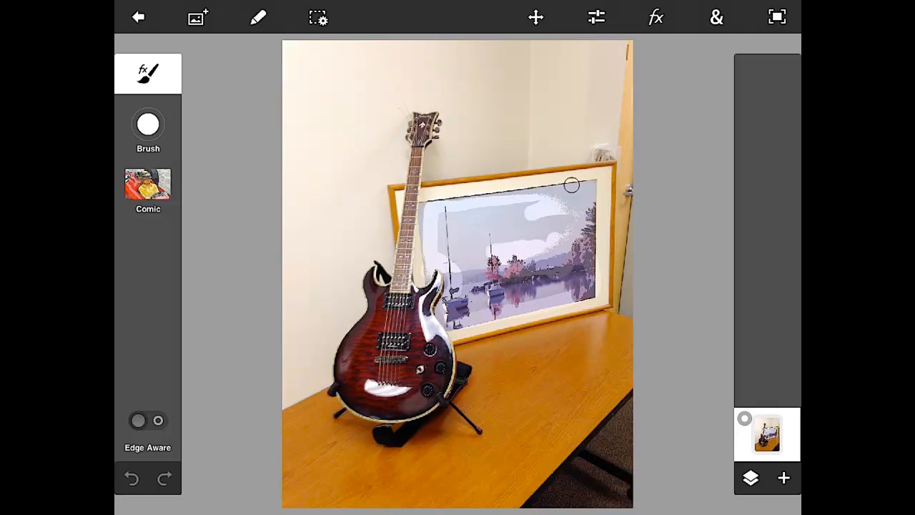
left_click_drag(572, 186, 541, 227)
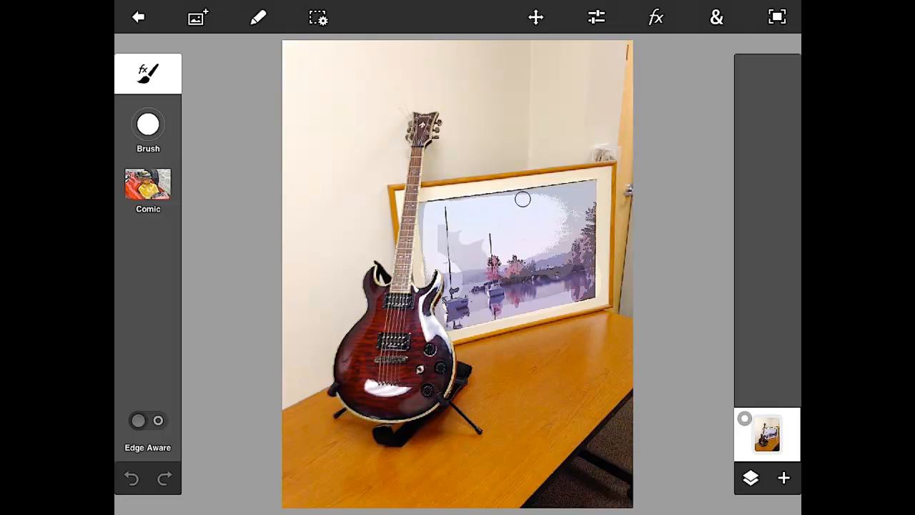
left_click_drag(522, 200, 547, 268)
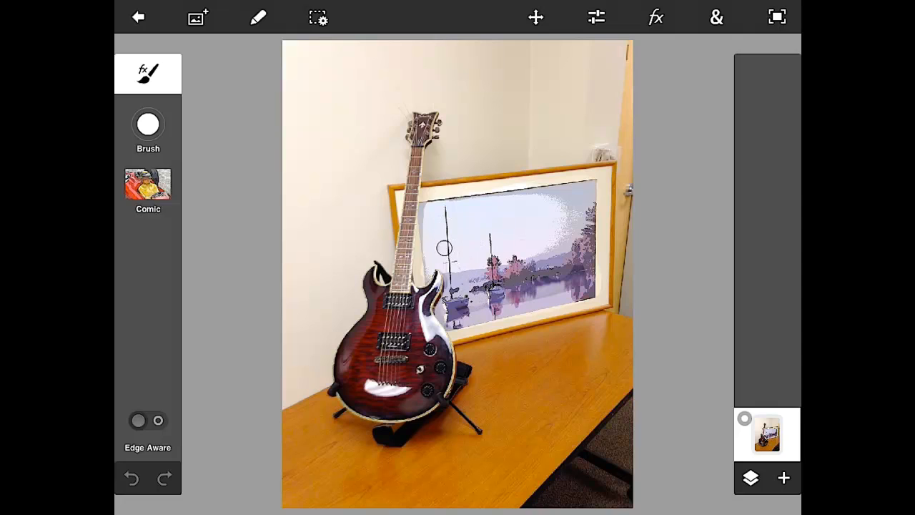
left_click_drag(443, 247, 579, 247)
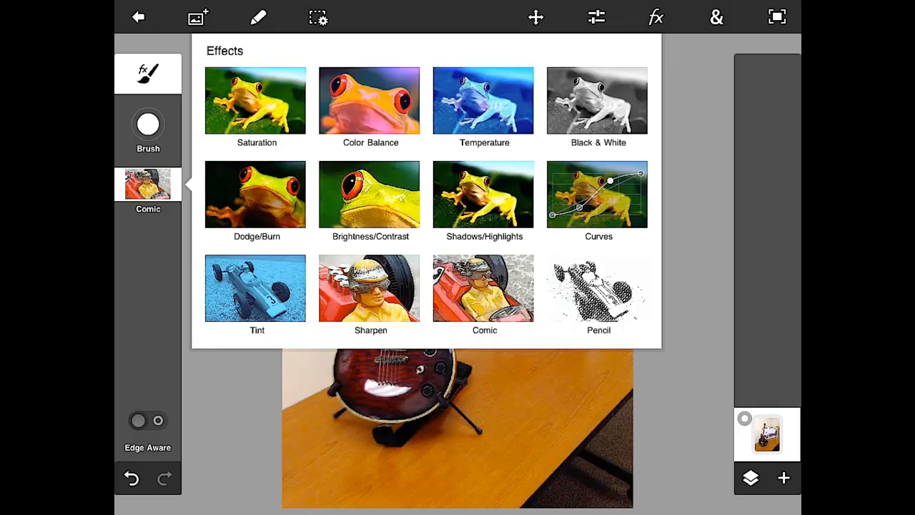
- Switch the effects brush to the Black & White effect
left_click(597, 100)
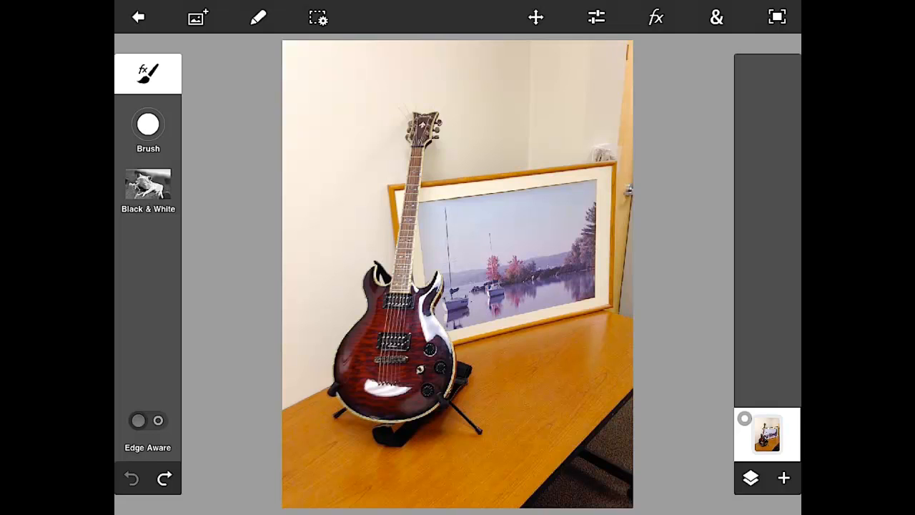
- Enlarge the effects brush to about 181
left_click(148, 123)
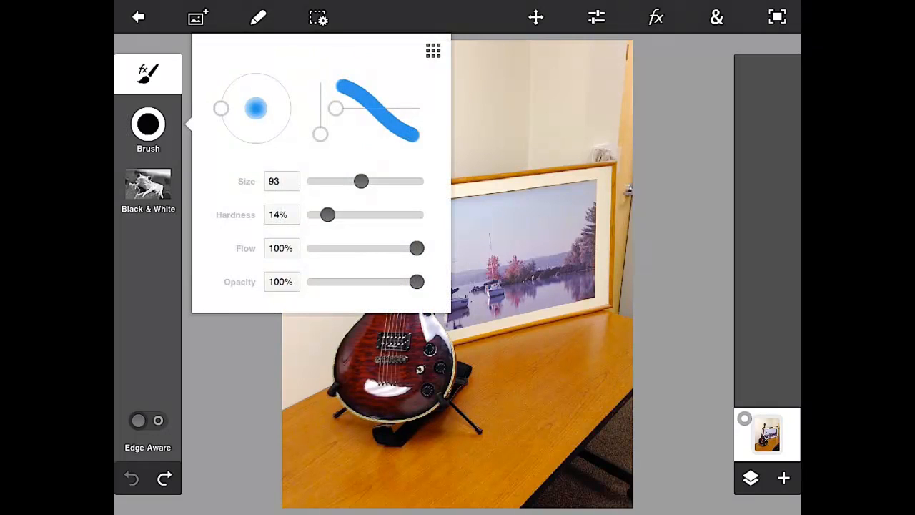
left_click_drag(360, 181, 418, 180)
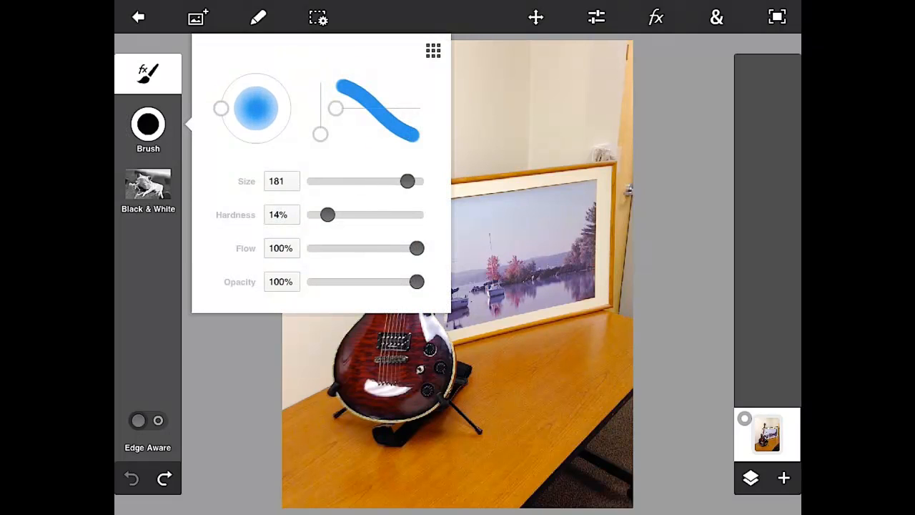
left_click(476, 144)
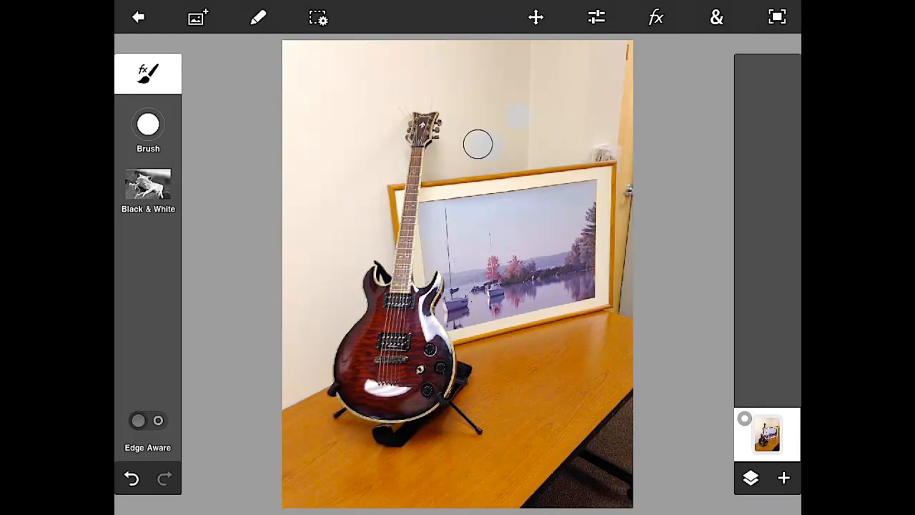
- Paint Black & White over the upper wall, framed picture and table edge, then fine-tune the brush size
left_click_drag(476, 145, 511, 208)
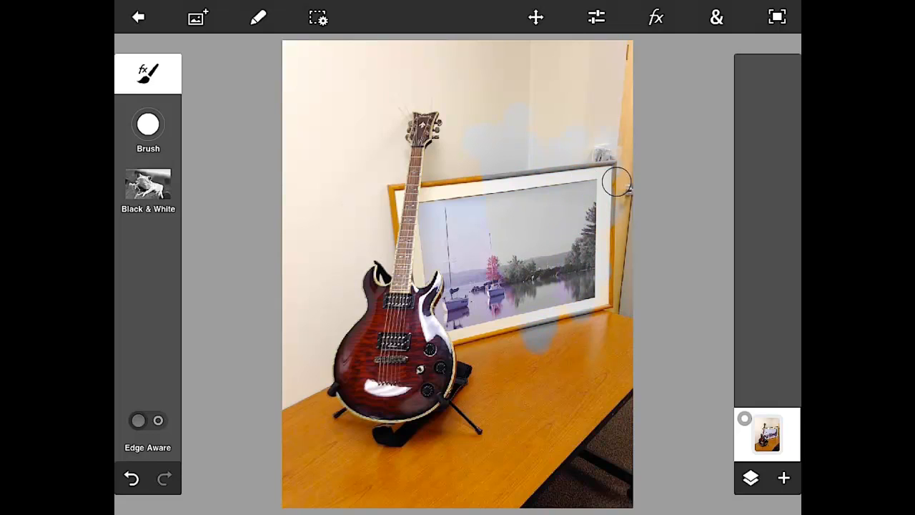
left_click_drag(623, 181, 541, 139)
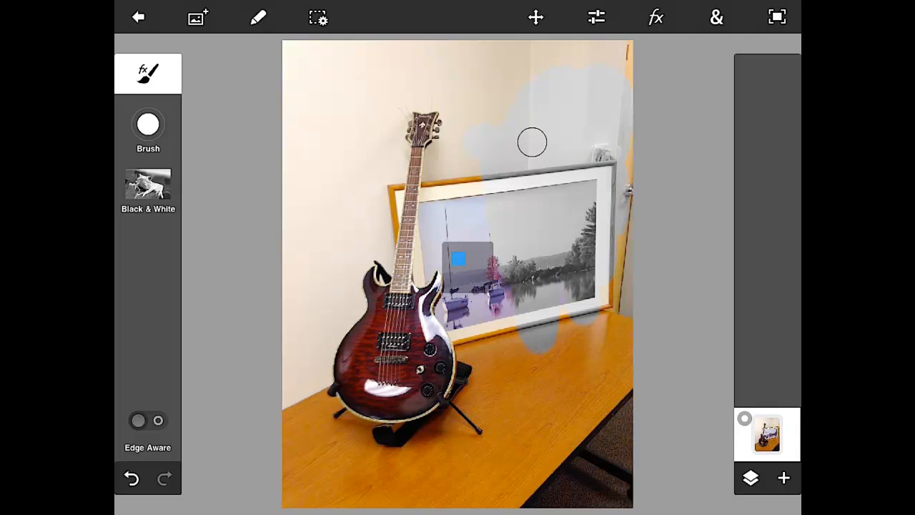
left_click(466, 259)
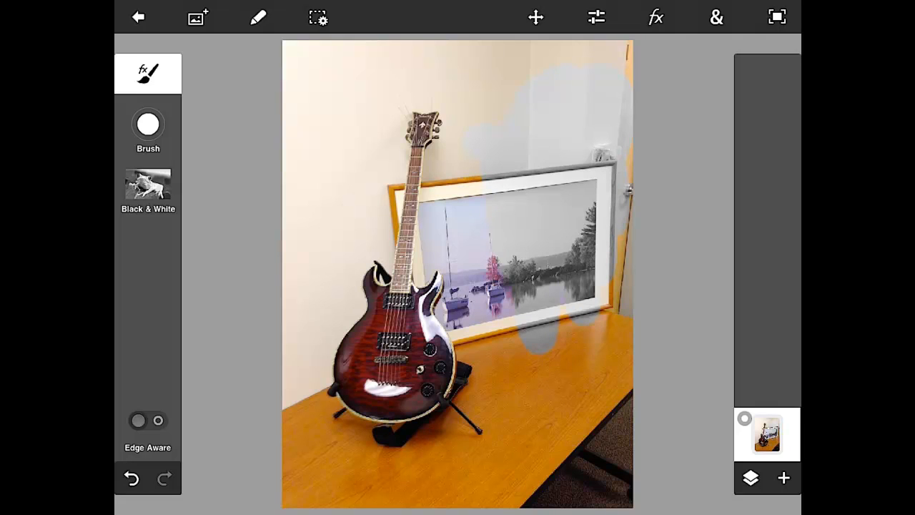
left_click(148, 125)
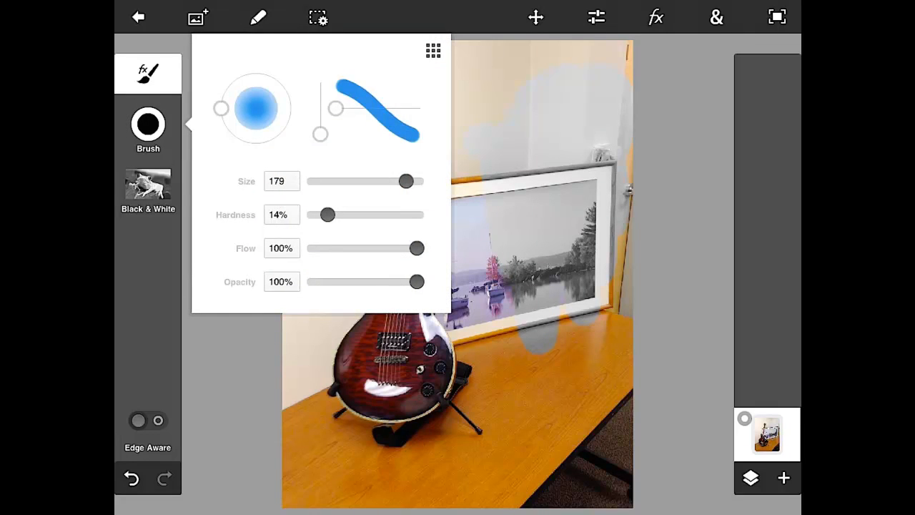
left_click_drag(406, 181, 416, 181)
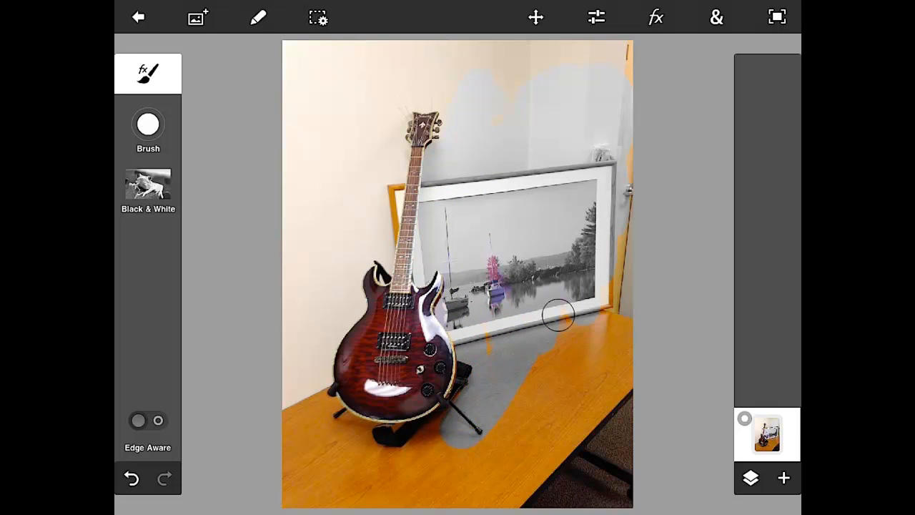
- Desaturate the remaining wall, framed picture and table around the guitar with the Black & White brush
left_click_drag(557, 315, 515, 81)
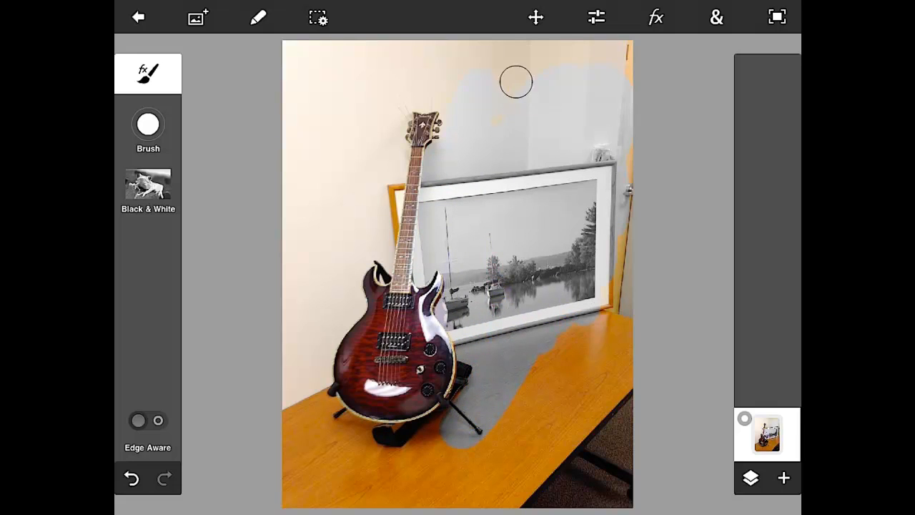
left_click_drag(515, 81, 504, 47)
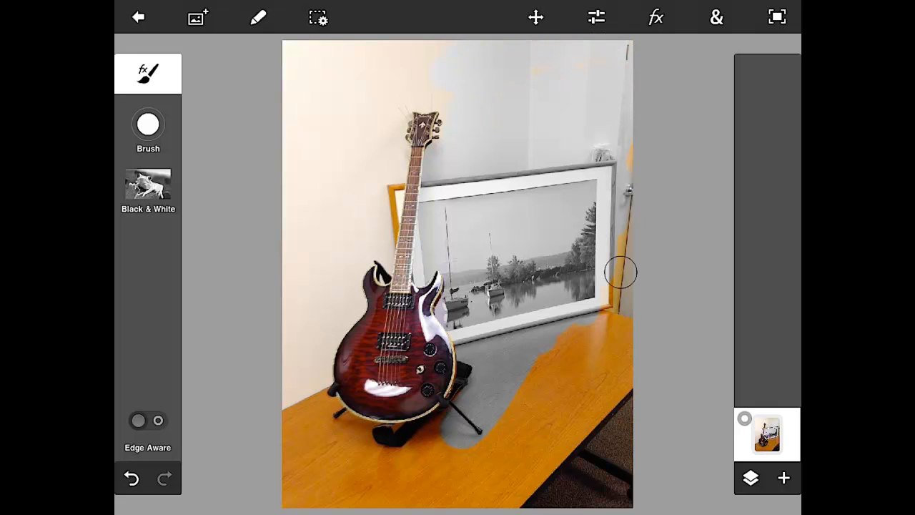
left_click_drag(622, 272, 547, 64)
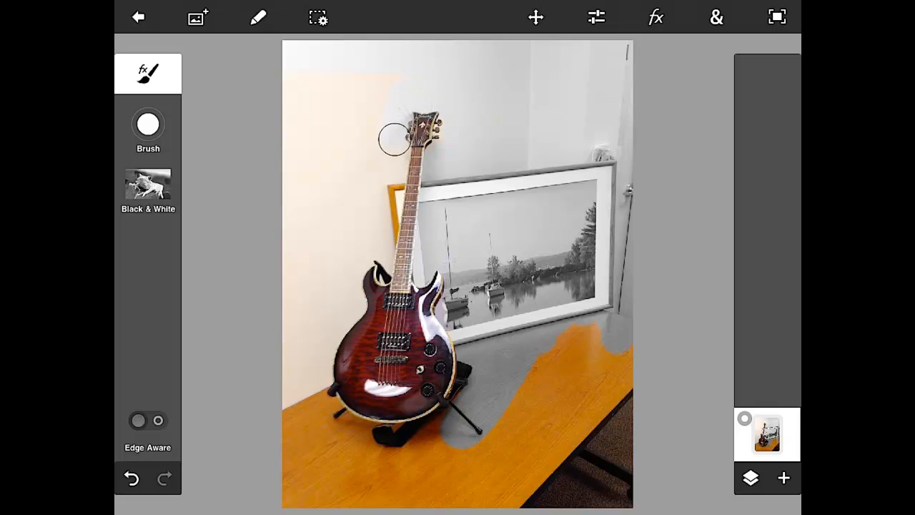
left_click_drag(397, 132, 361, 250)
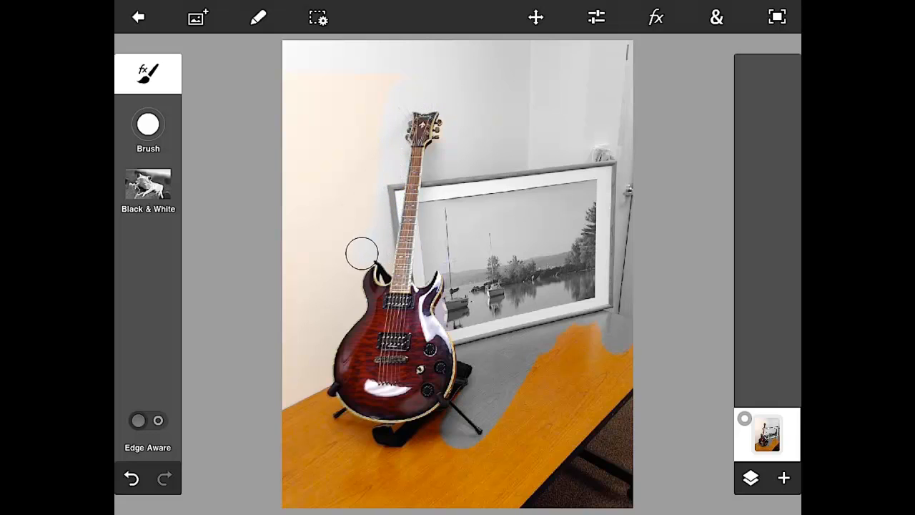
left_click_drag(361, 250, 316, 357)
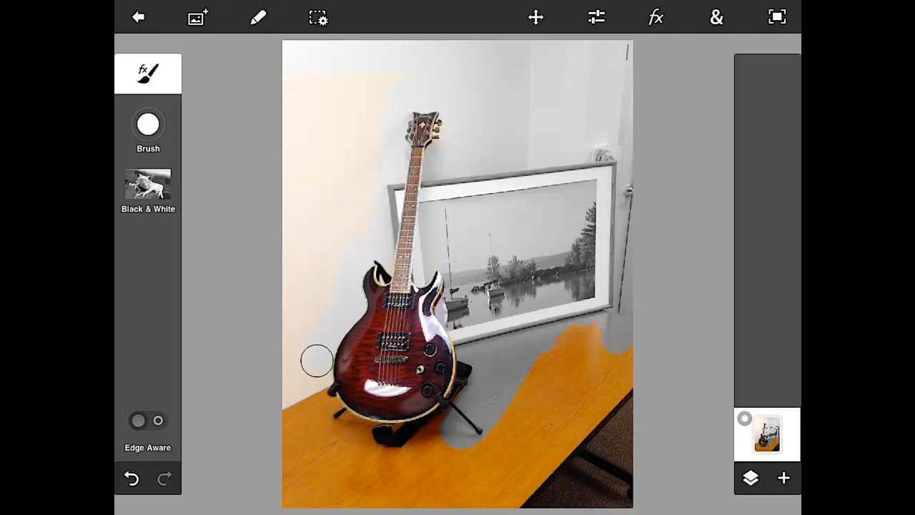
left_click_drag(317, 358, 474, 399)
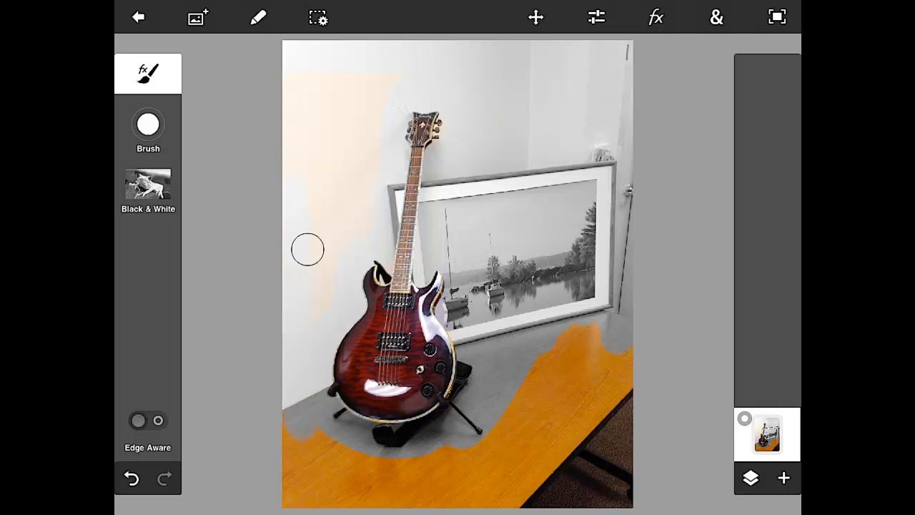
left_click_drag(307, 249, 353, 89)
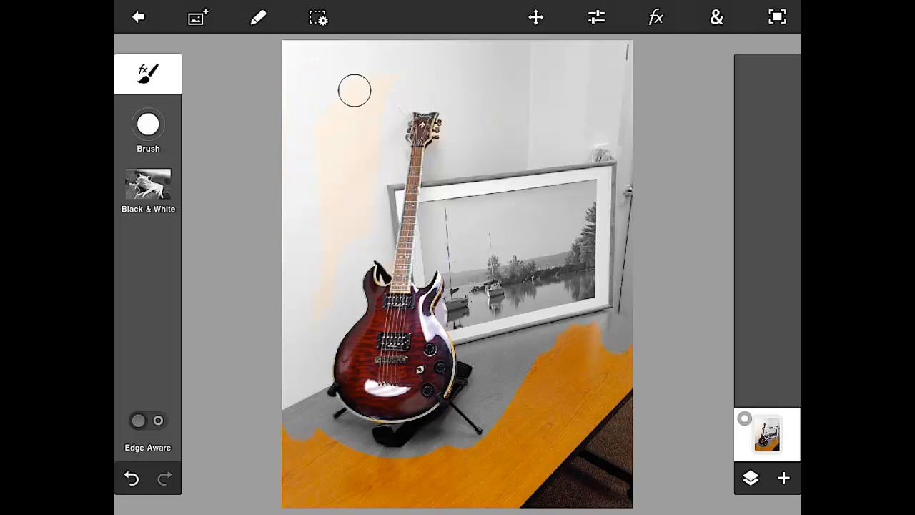
left_click_drag(354, 90, 357, 206)
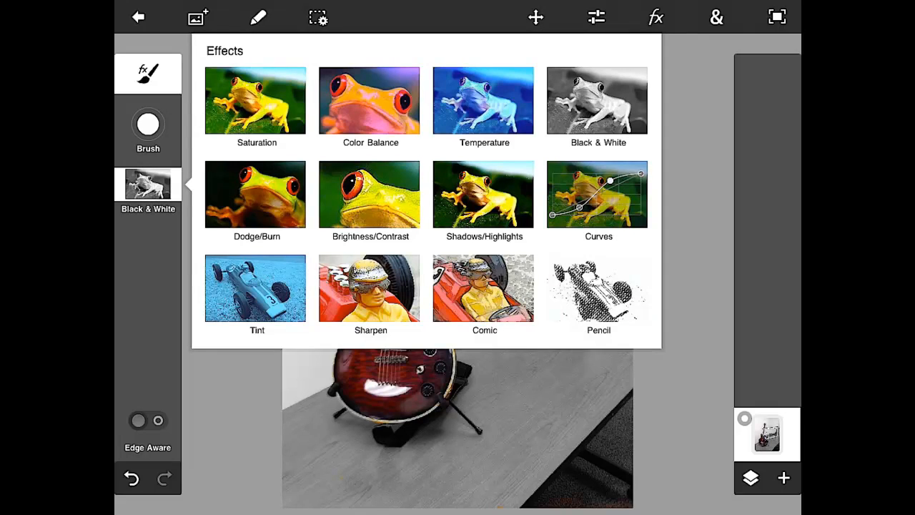
- Choose the Saturation effect for the brush, raise it to 94% and confirm
left_click(255, 100)
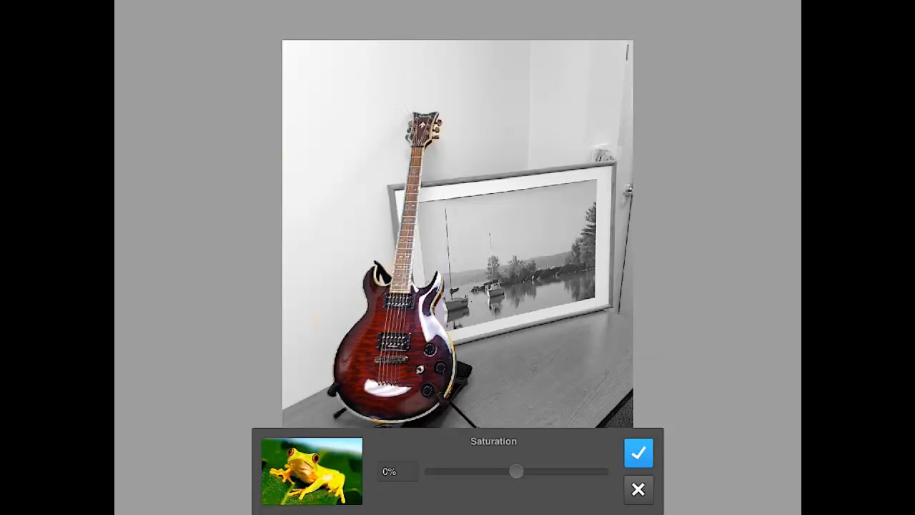
left_click_drag(518, 471, 578, 471)
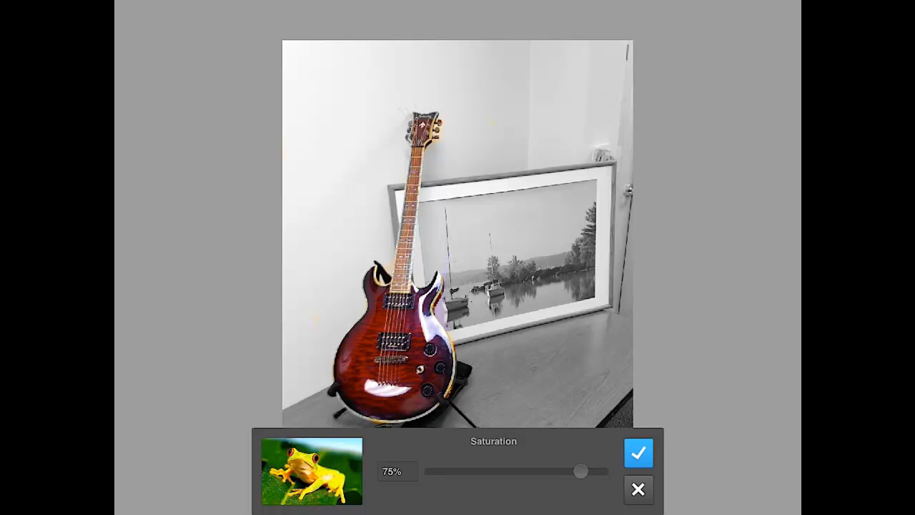
left_click_drag(578, 471, 597, 471)
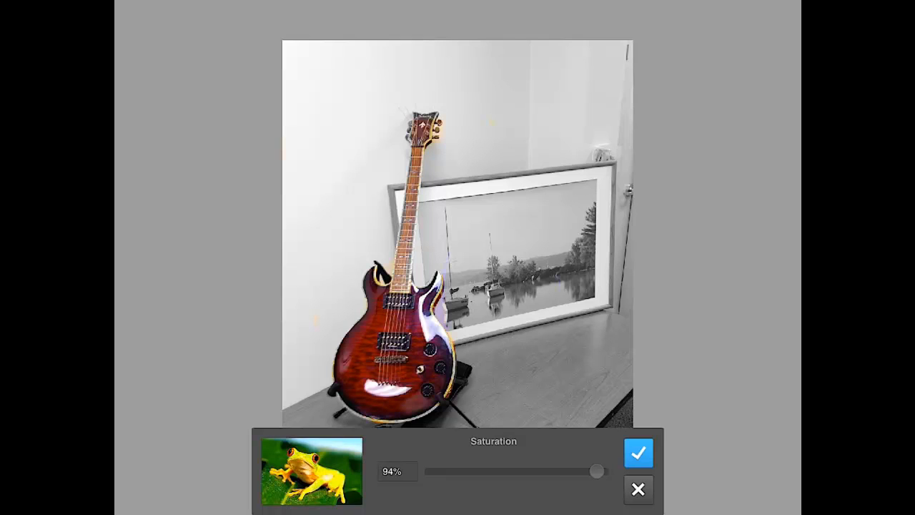
left_click(637, 451)
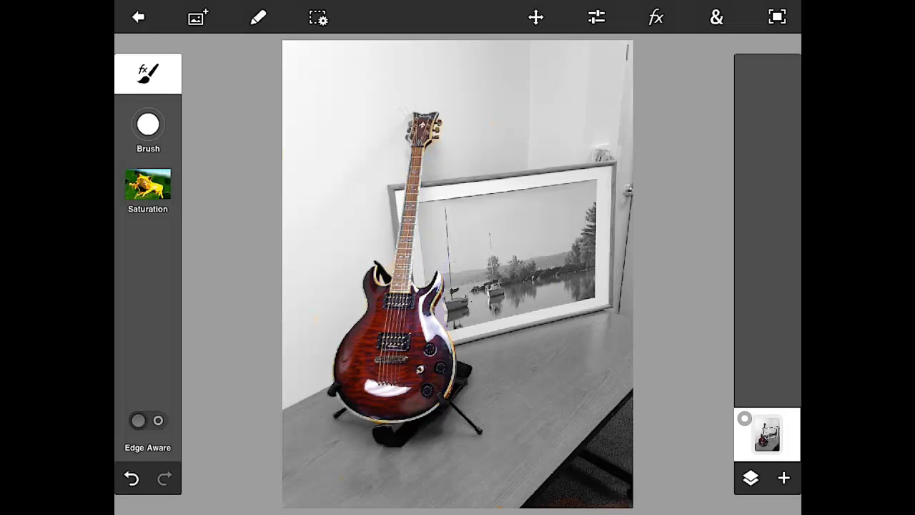
- Enlarge the Saturation brush to size 200 in the brush settings
left_click(148, 123)
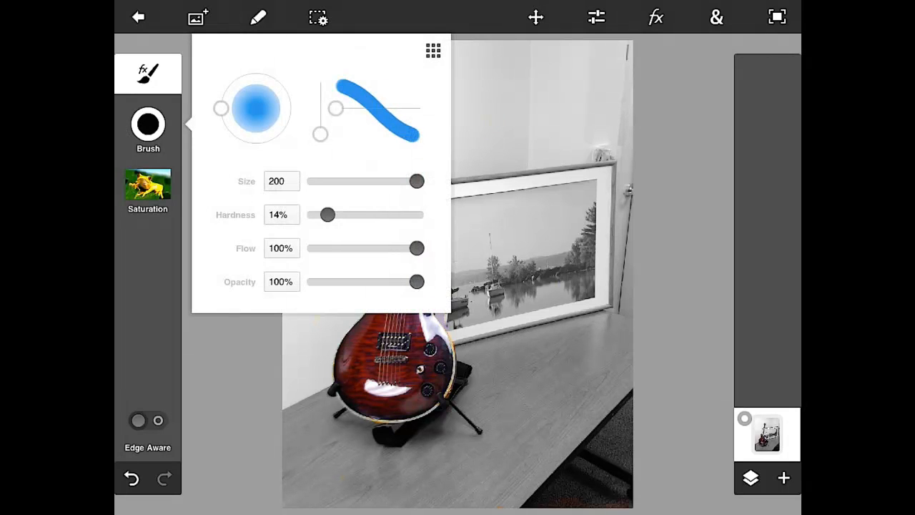
left_click_drag(418, 180, 361, 181)
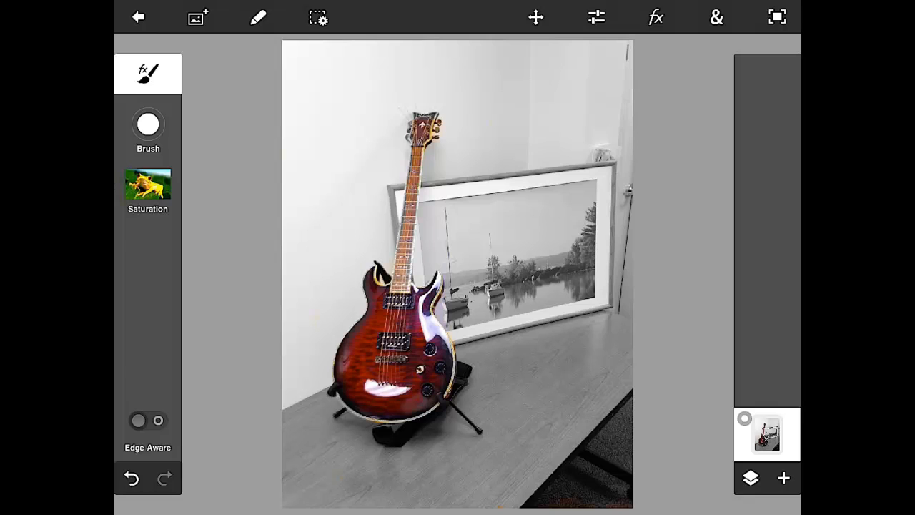
left_click(655, 16)
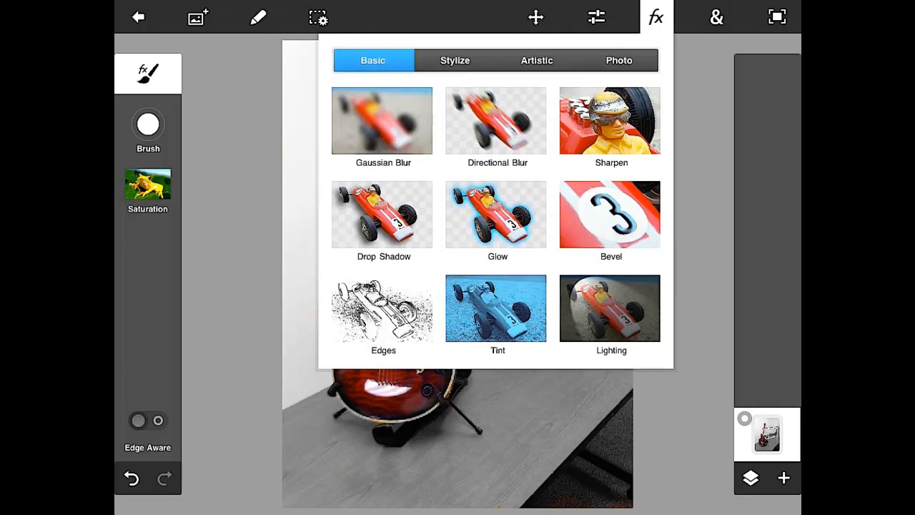
left_click(654, 16)
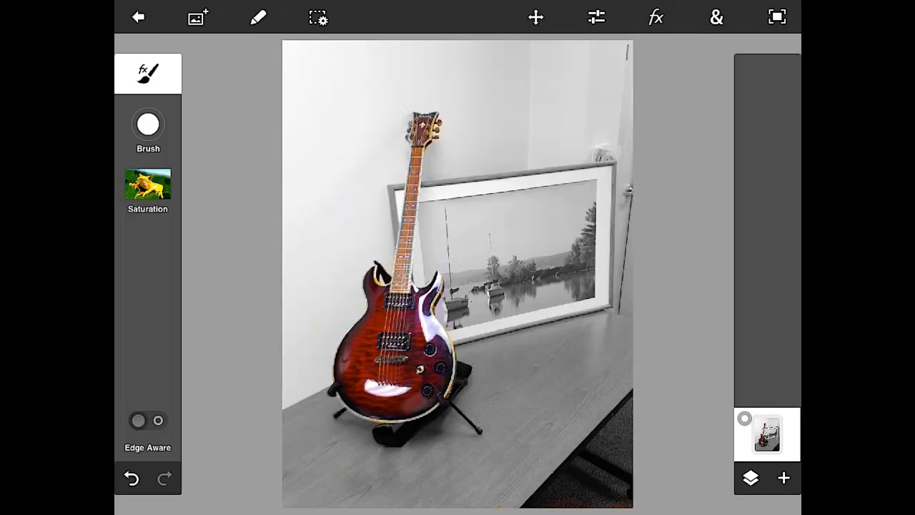